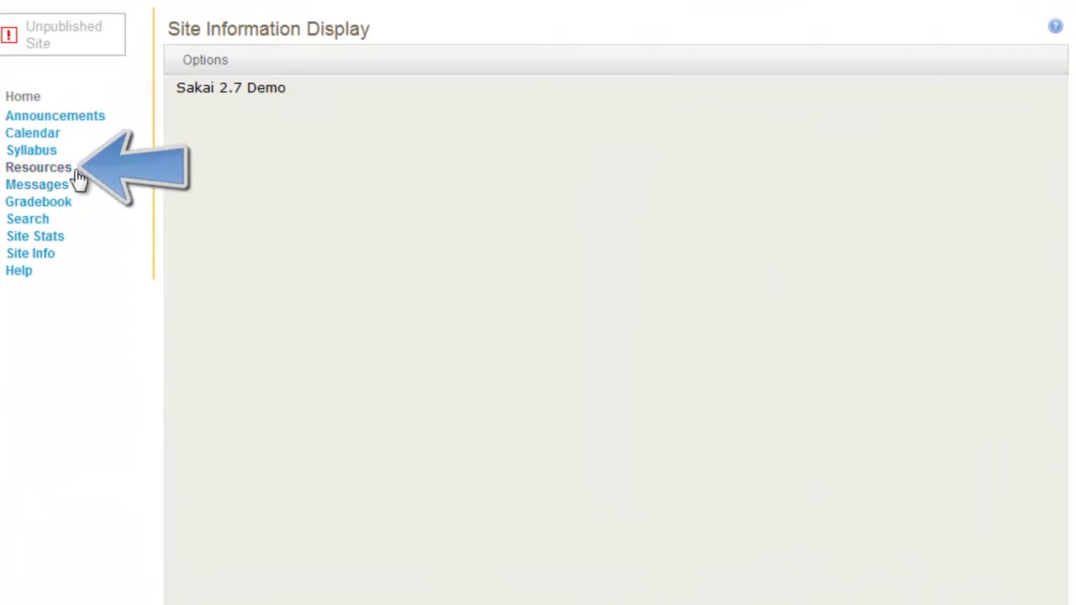
# Go to the Sakai 2.7 Demo site's Resources tool listing the Required Reading folder
pyautogui.click(37, 169)
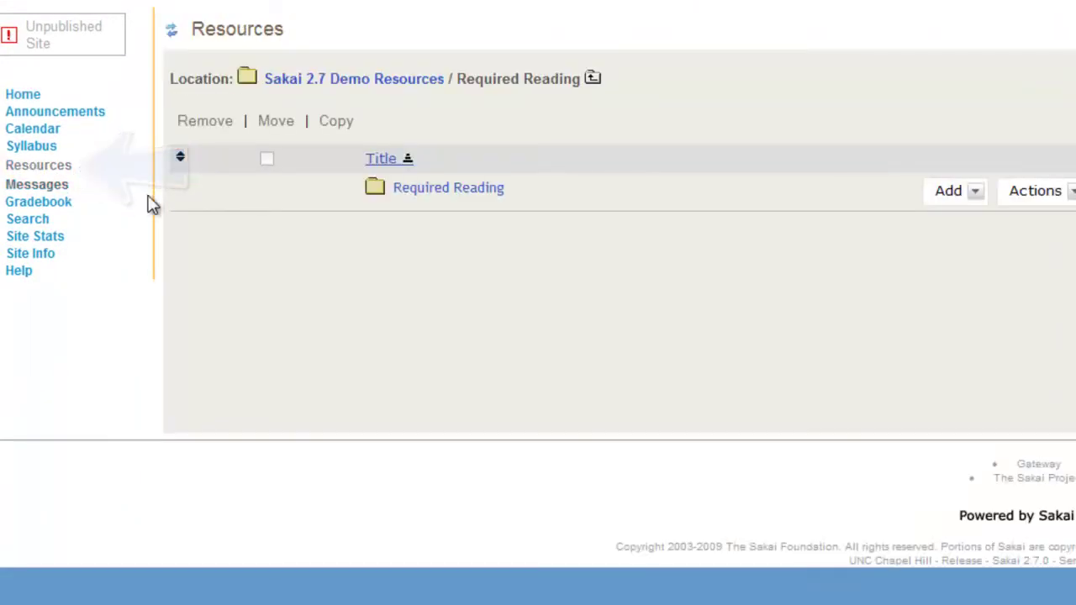
pyautogui.moveTo(748, 205)
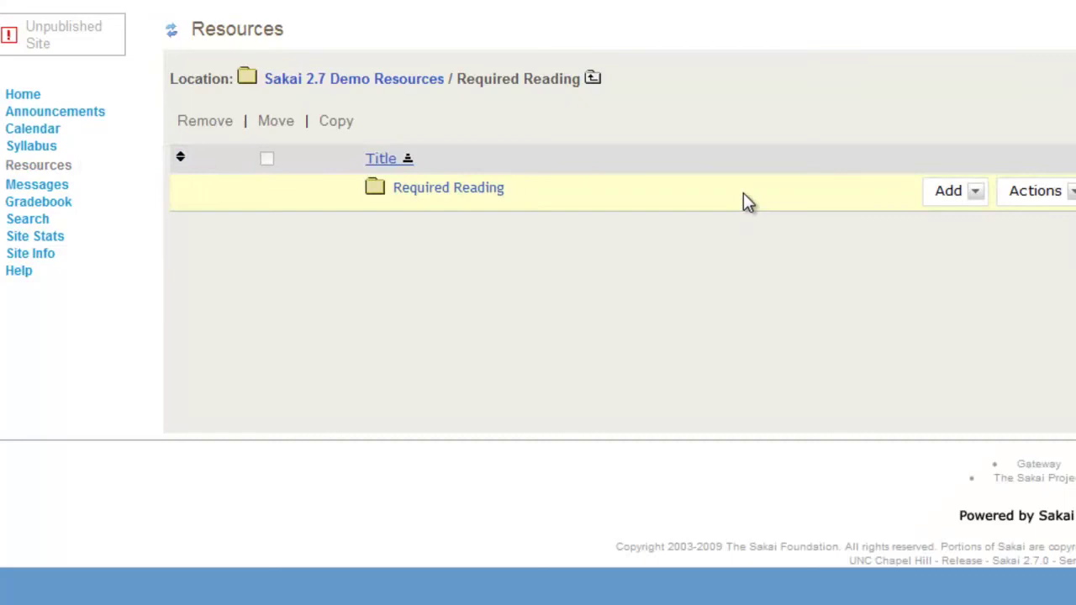
# Upload Required Reading.pdf from the computer into the Required Reading folder via Add > Upload Files
pyautogui.click(955, 191)
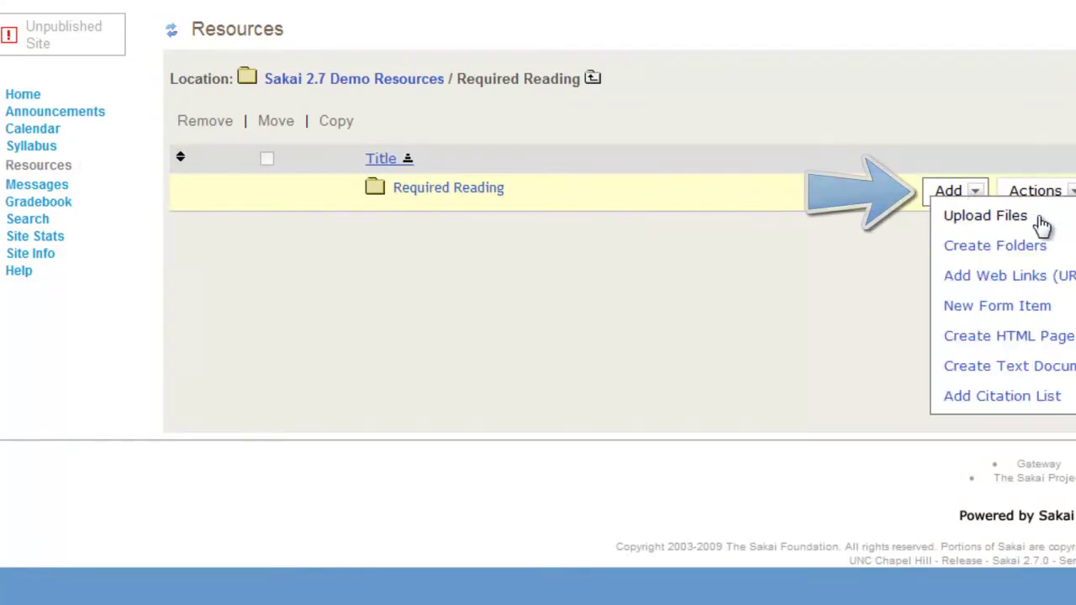
pyautogui.click(985, 215)
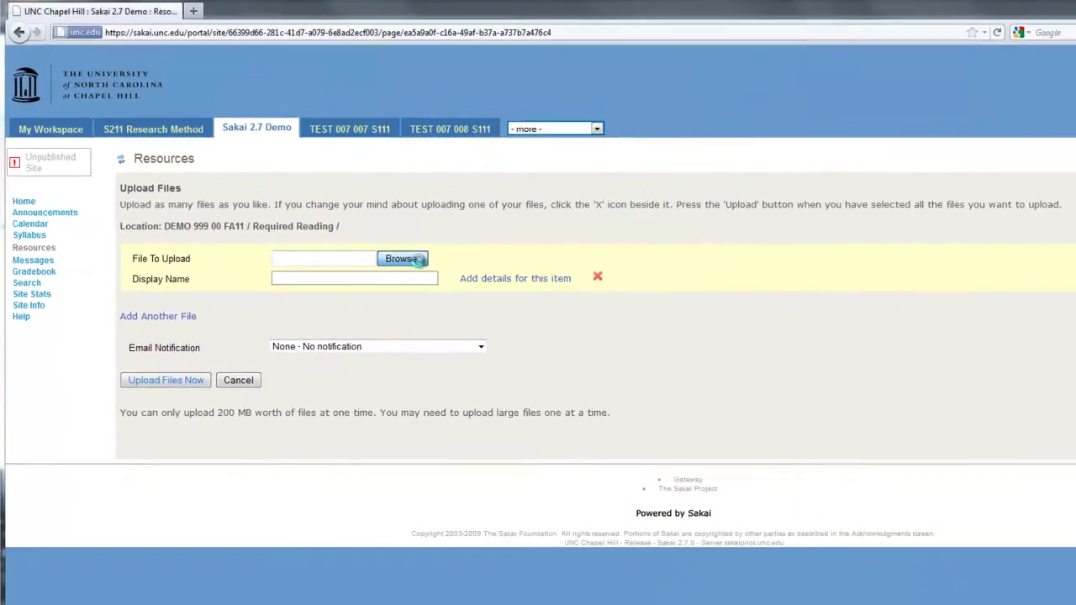
pyautogui.click(402, 259)
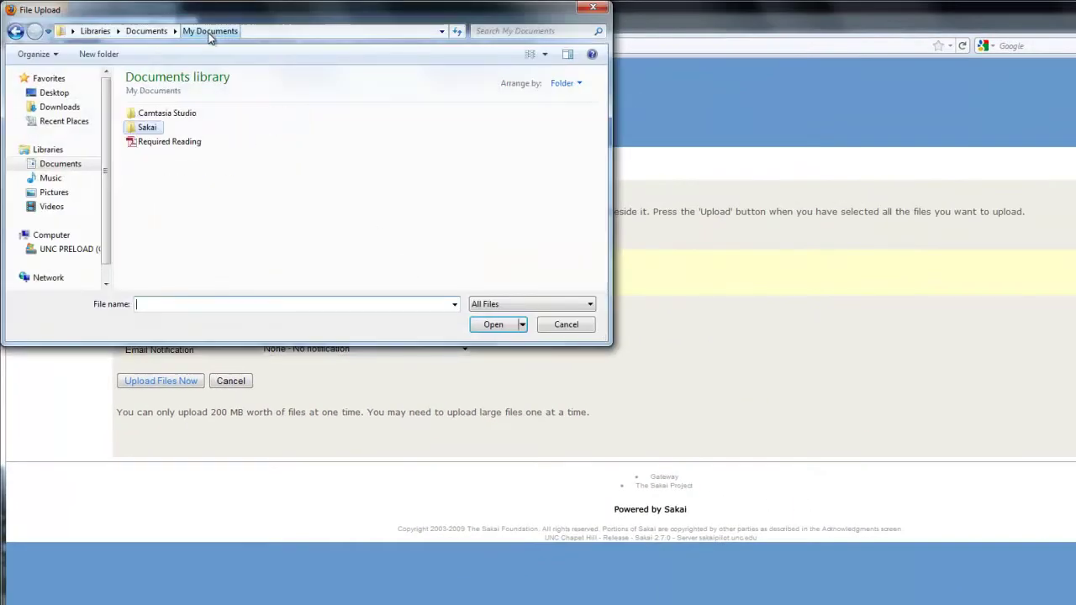
pyautogui.click(169, 141)
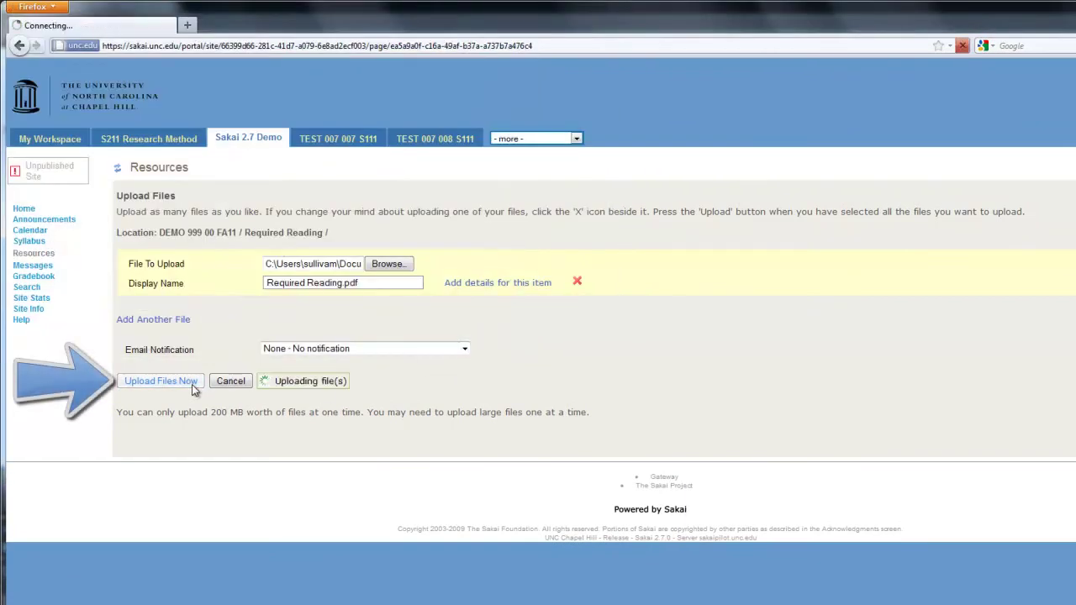
pyautogui.click(162, 380)
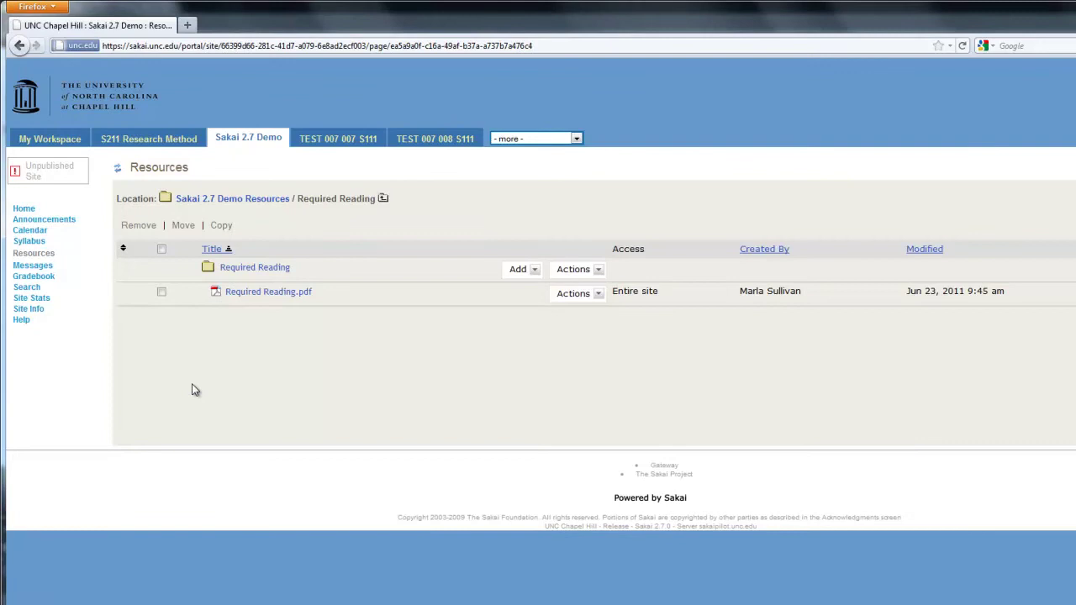
pyautogui.moveTo(383, 299)
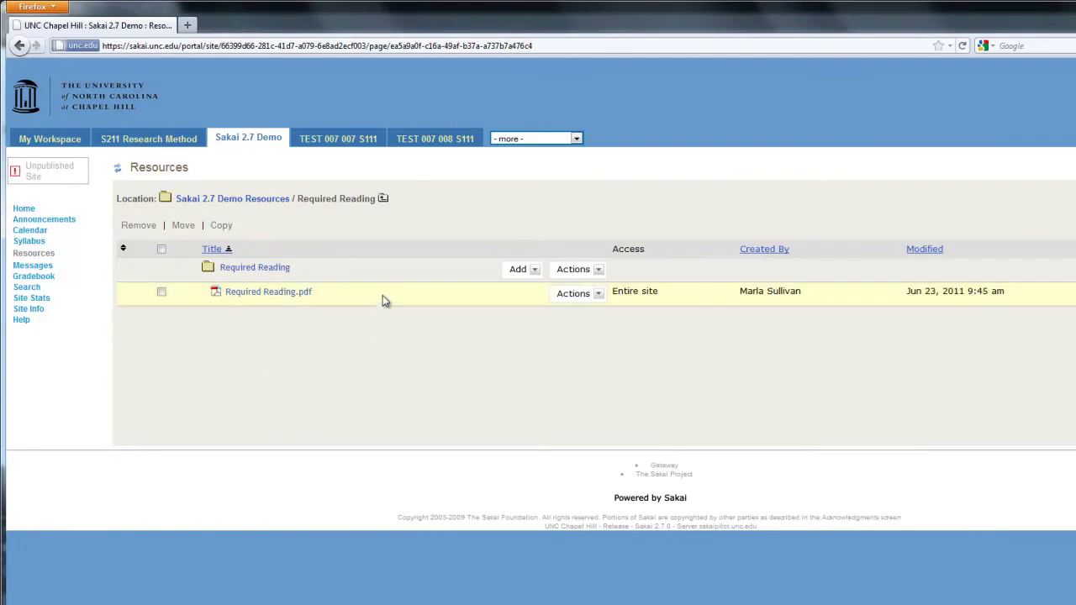